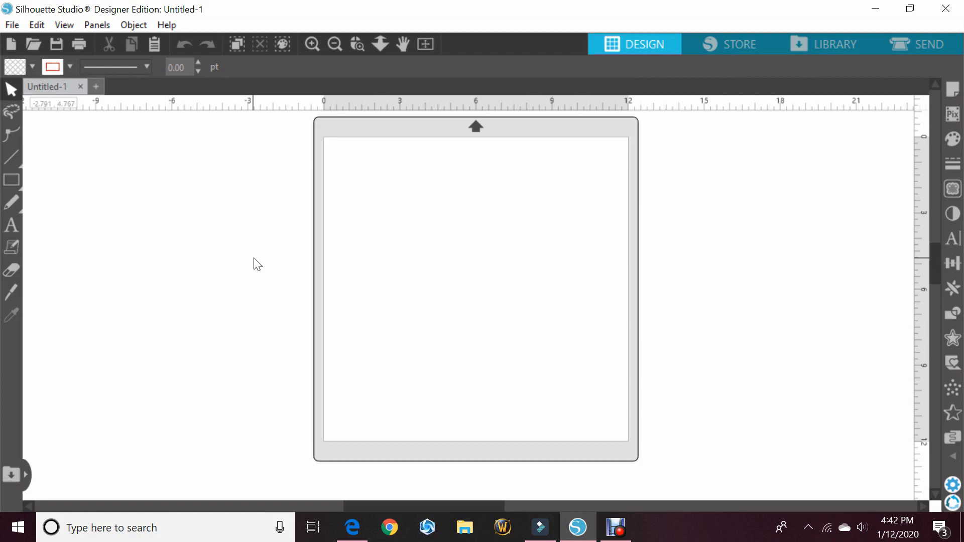
{"action": "mouse_move", "coordinate": [34, 43]}
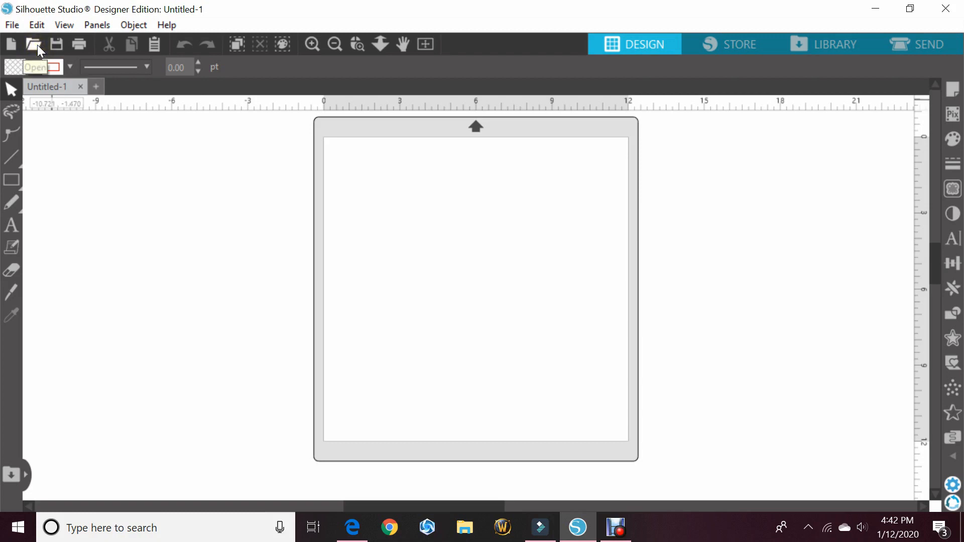
- Enable the Preview pane in the Open dialog via Organize > Layout
{"action": "left_click", "coordinate": [34, 43]}
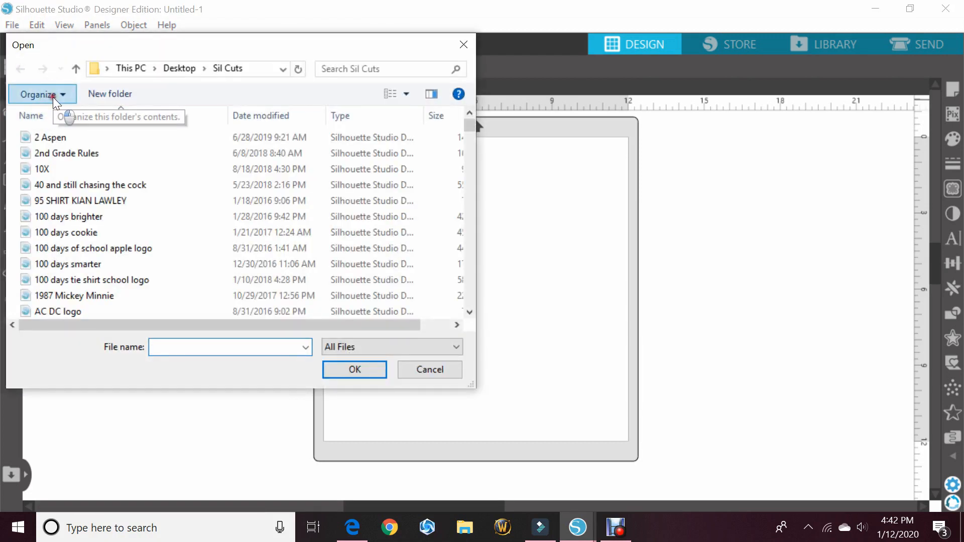
{"action": "left_click", "coordinate": [39, 93]}
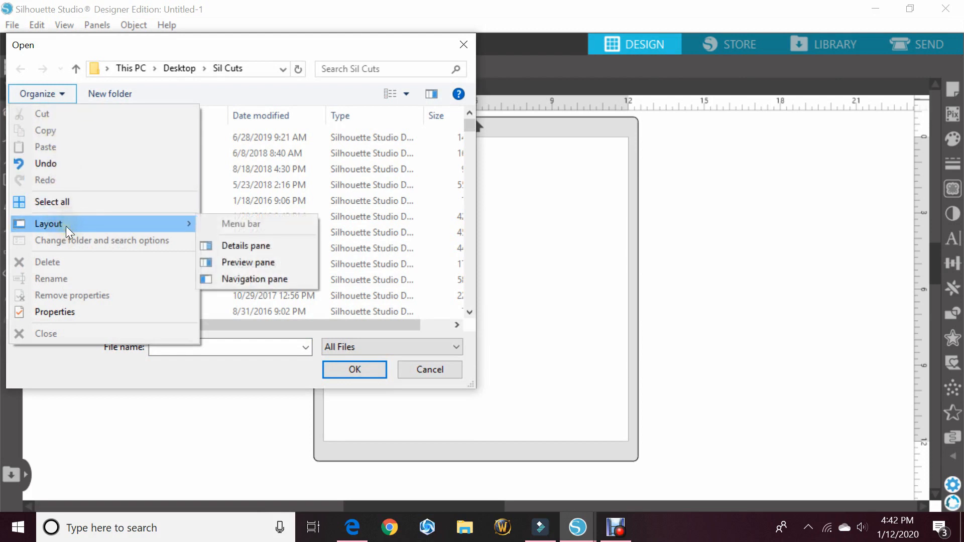
{"action": "mouse_move", "coordinate": [245, 245]}
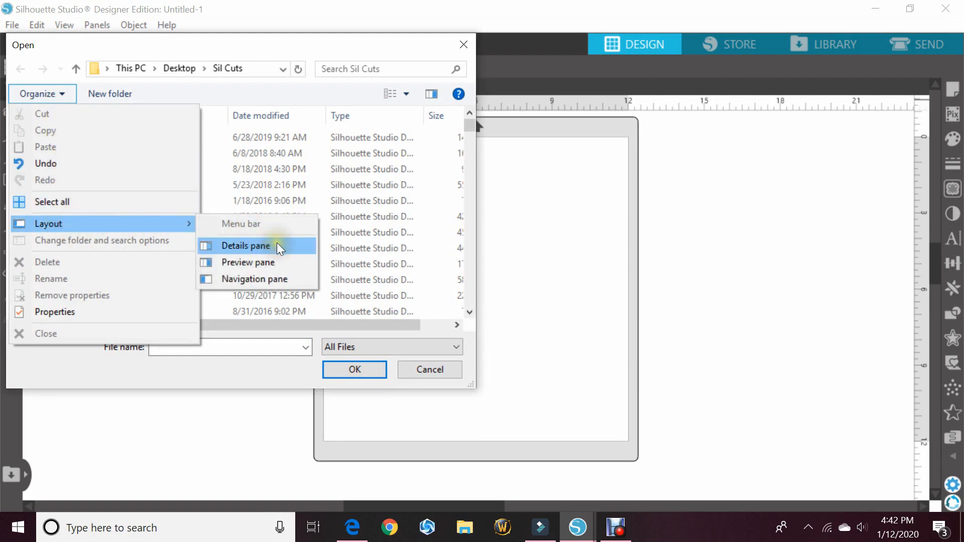
{"action": "mouse_move", "coordinate": [278, 278]}
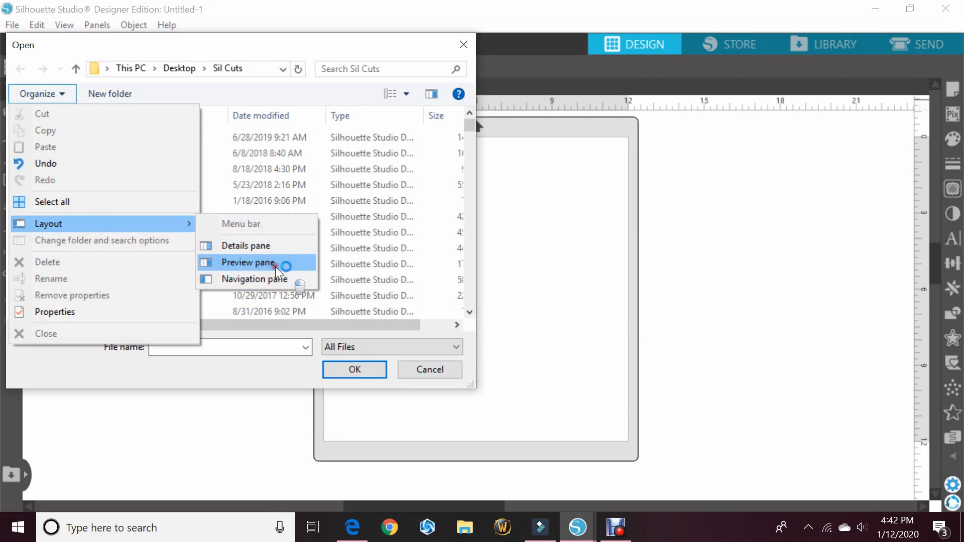
{"action": "left_click", "coordinate": [247, 262]}
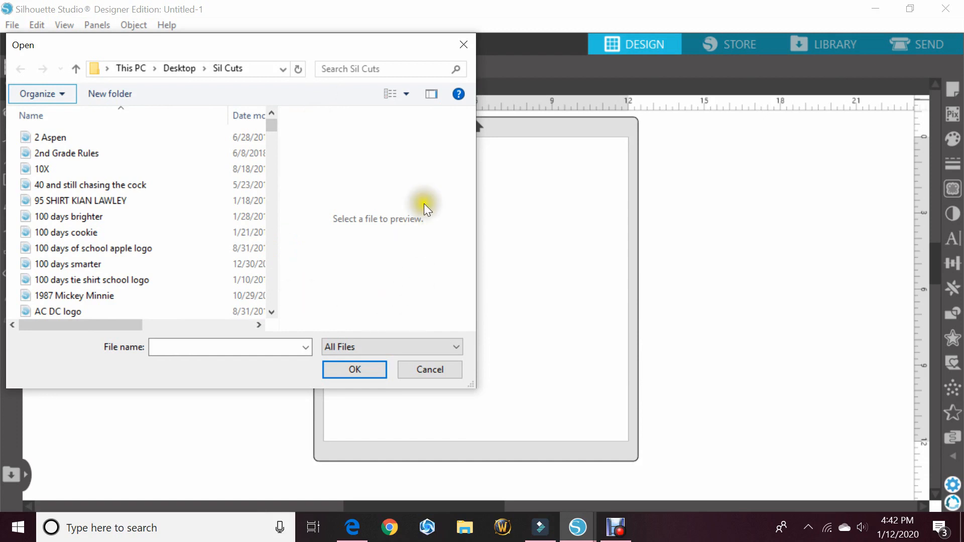
- Preview the 2 Aspen, 10X and 100 days brighter designs in the Sil Cuts folder
{"action": "left_click", "coordinate": [81, 201]}
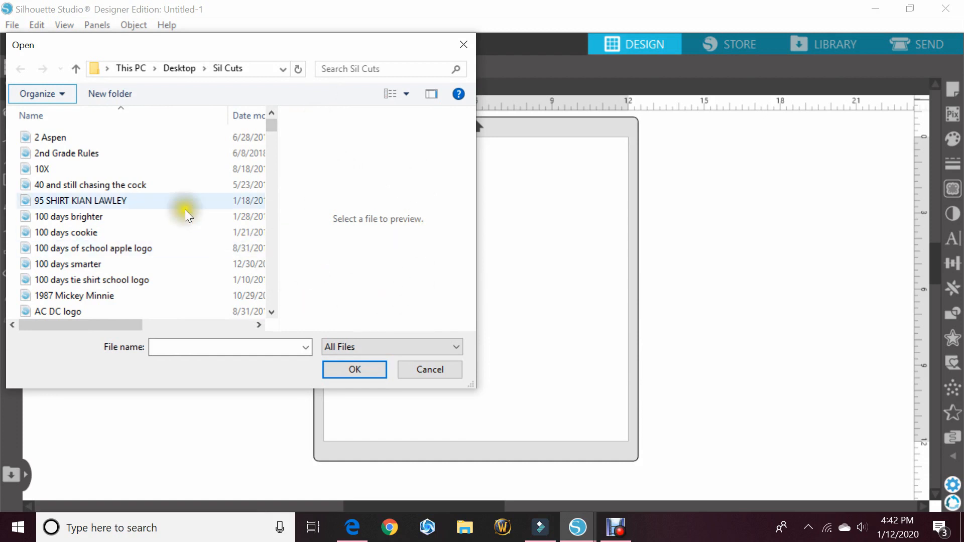
{"action": "left_click", "coordinate": [51, 137]}
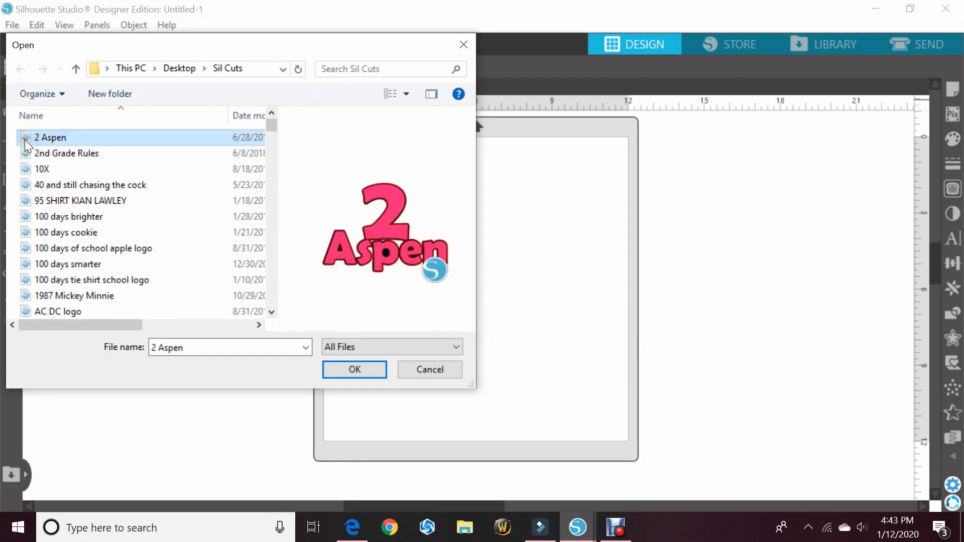
{"action": "left_click", "coordinate": [42, 168]}
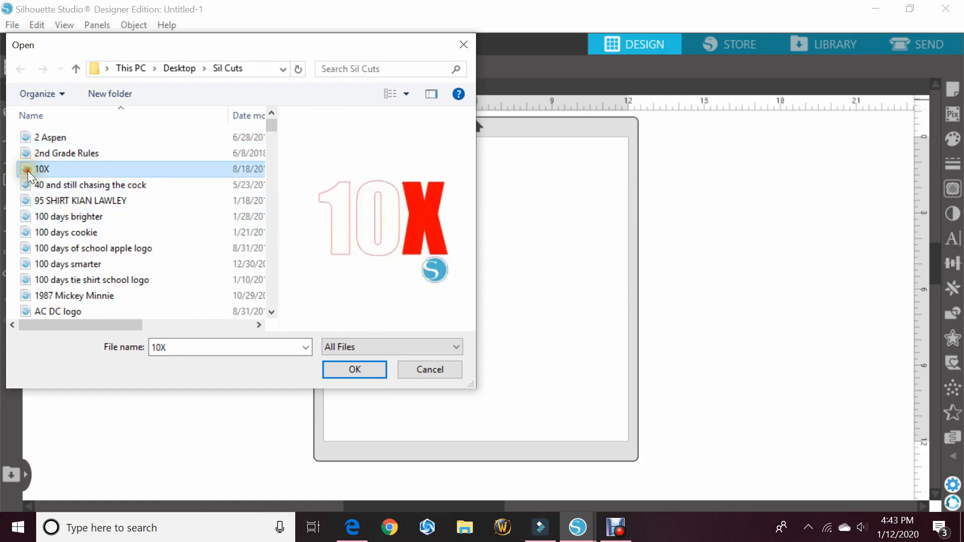
{"action": "left_click", "coordinate": [69, 217]}
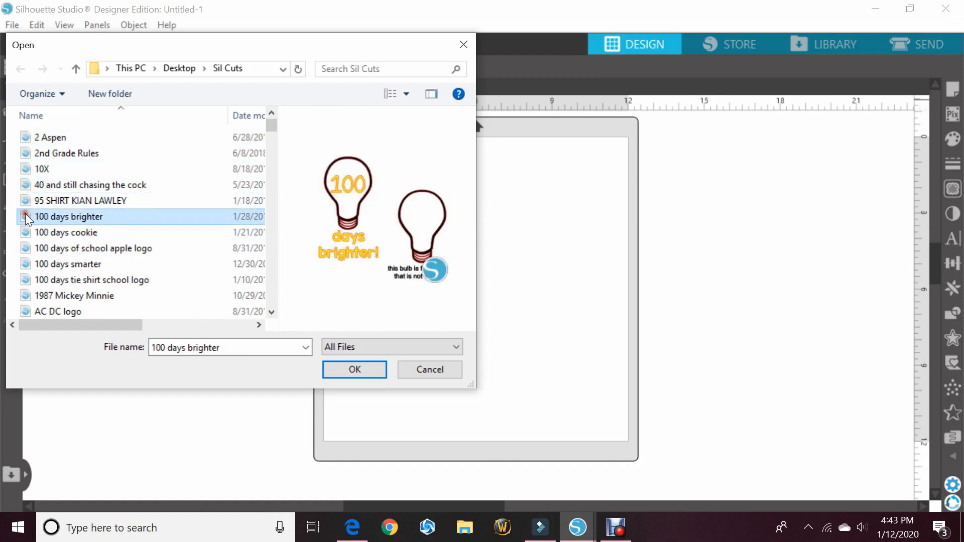
- Preview the 100 days cookie, 1987 Mickey Minnie and Autumn Word Art designs
{"action": "left_click", "coordinate": [66, 232]}
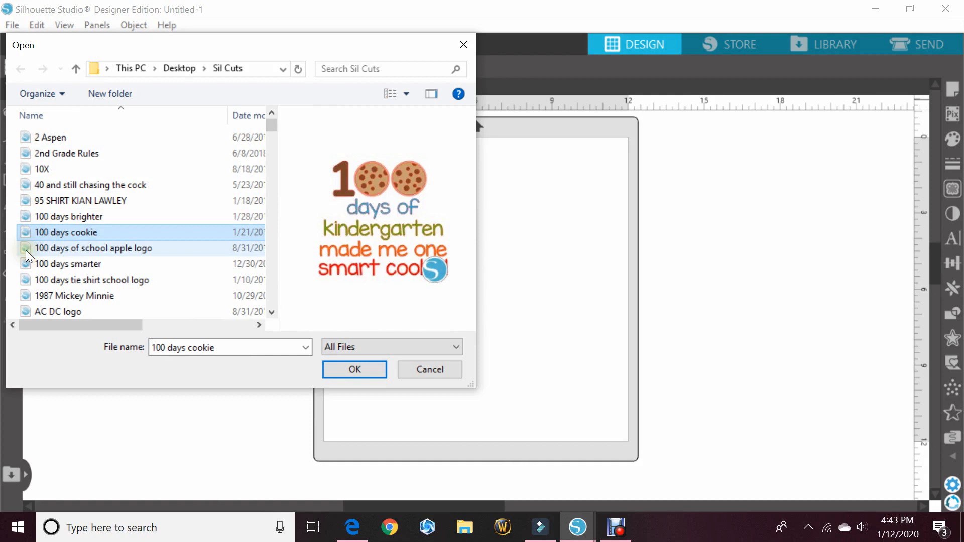
{"action": "left_click", "coordinate": [66, 232]}
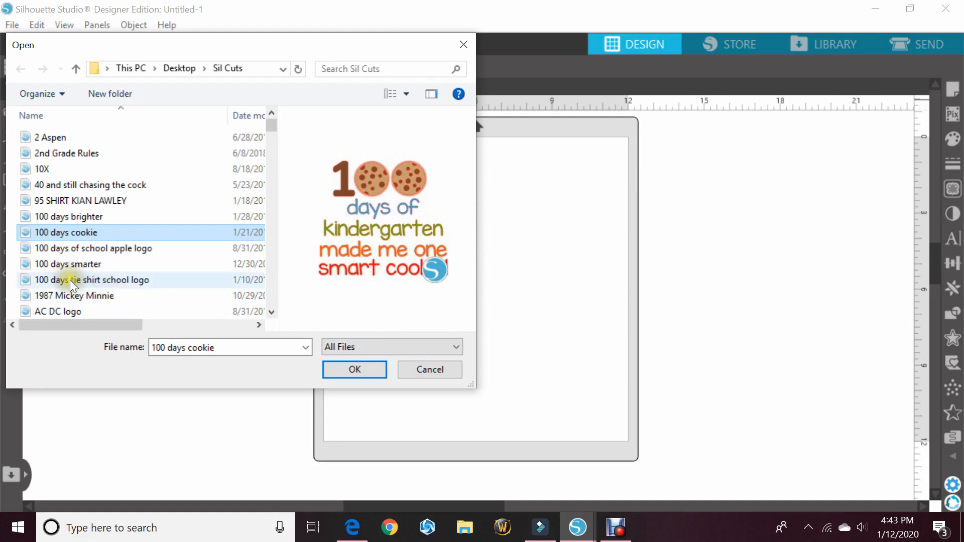
{"action": "left_click", "coordinate": [75, 296]}
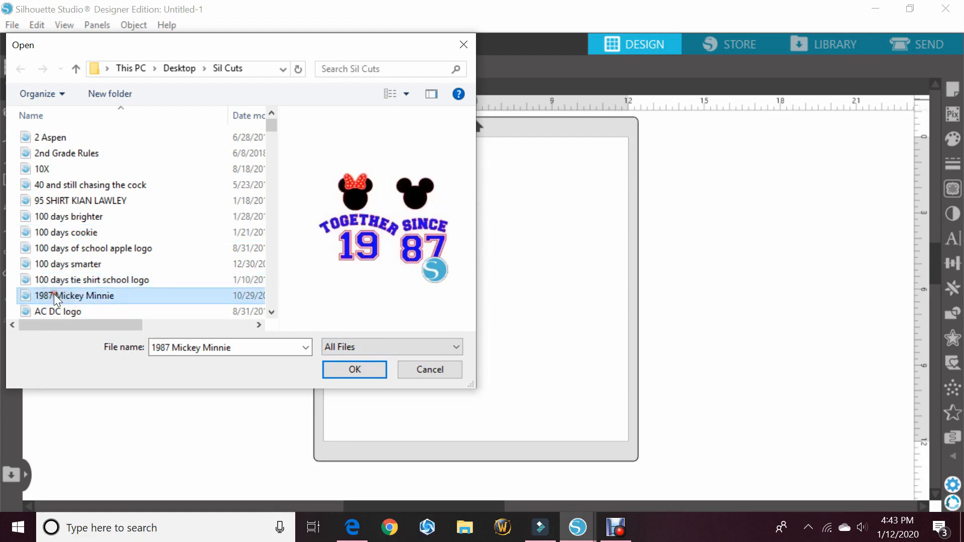
{"action": "left_click", "coordinate": [61, 247]}
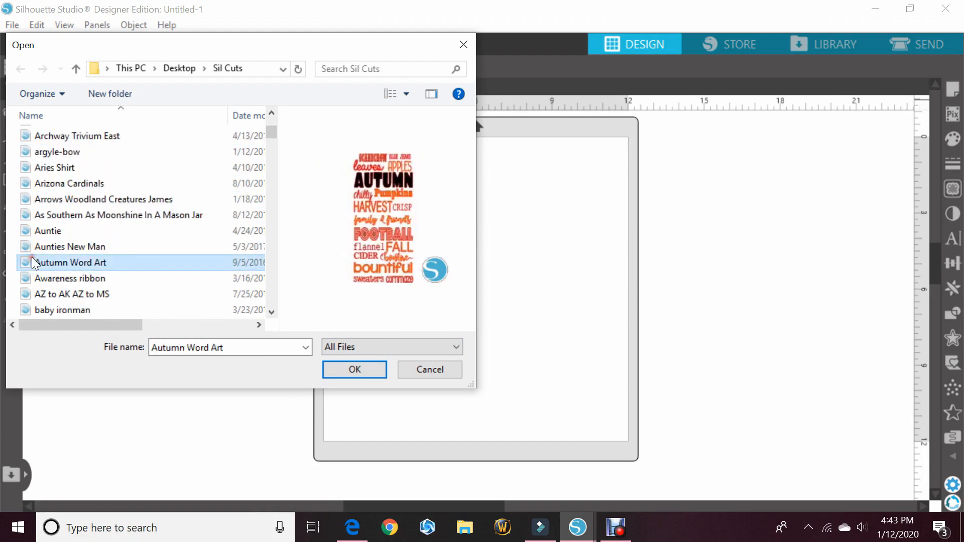
- Preview Green Bay Packers Tie, Hero - School and I don't sweat I sparkle further down the list
{"action": "scroll", "scroll_direction": "down", "scroll_amount": 3}
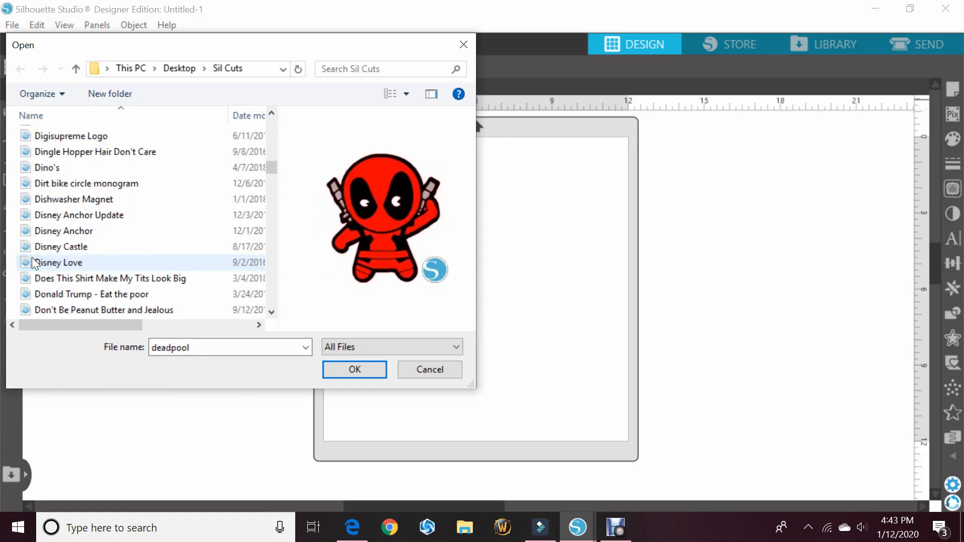
{"action": "left_click", "coordinate": [58, 262]}
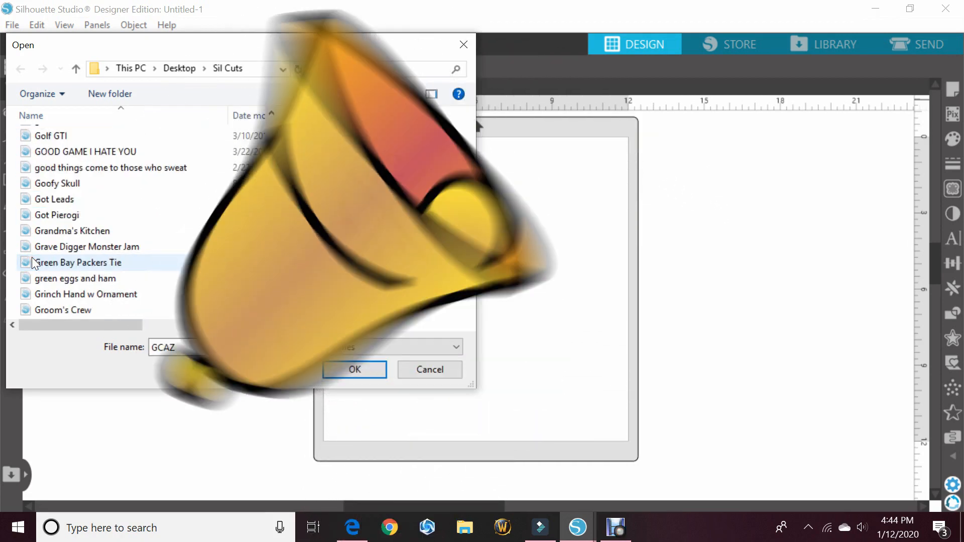
{"action": "left_click", "coordinate": [78, 263]}
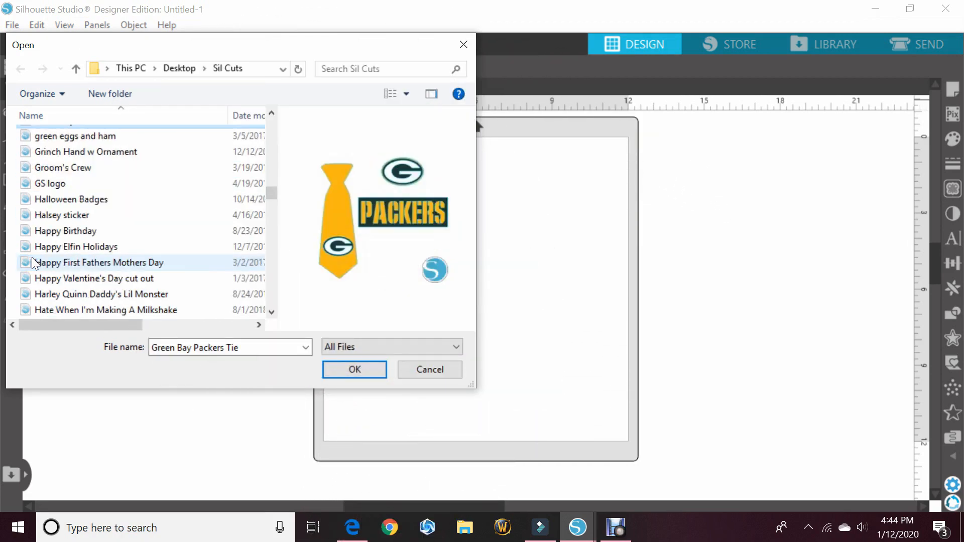
{"action": "left_click", "coordinate": [100, 262]}
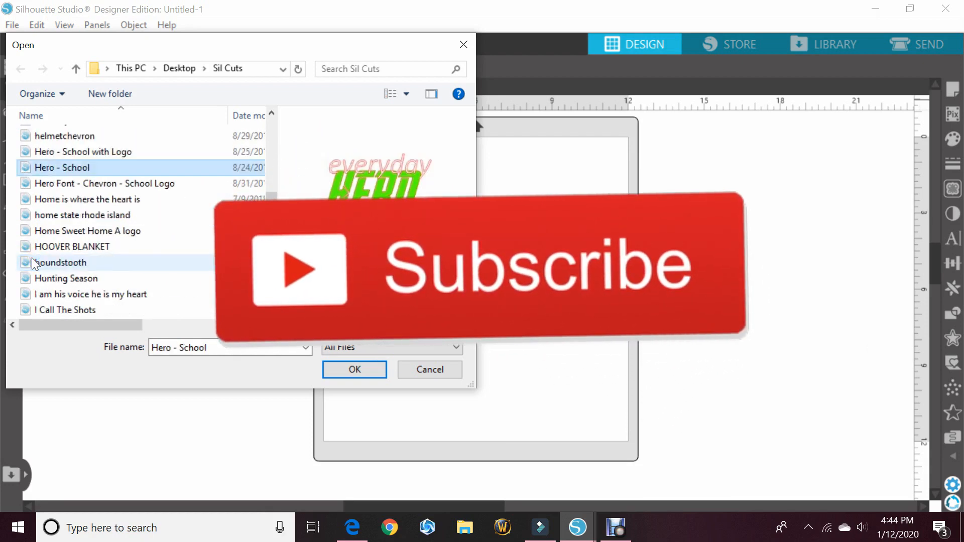
{"action": "left_click", "coordinate": [78, 262]}
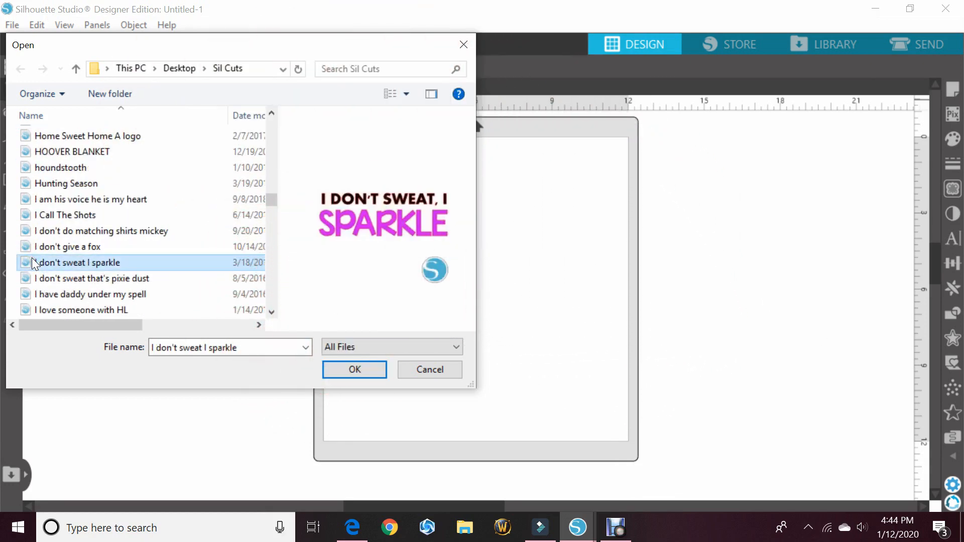